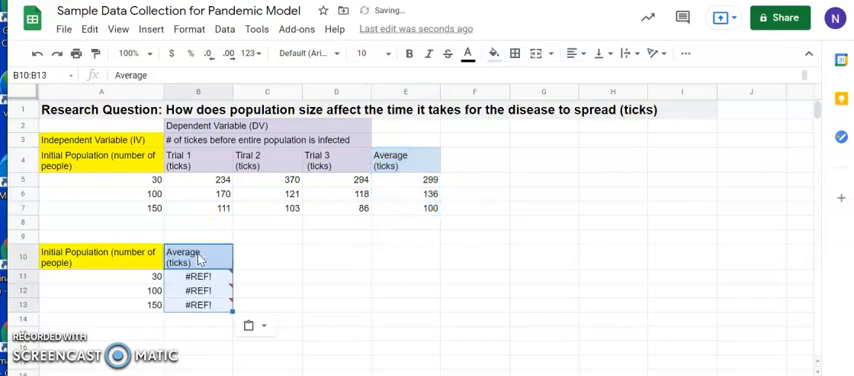
mouse_move(202, 280)
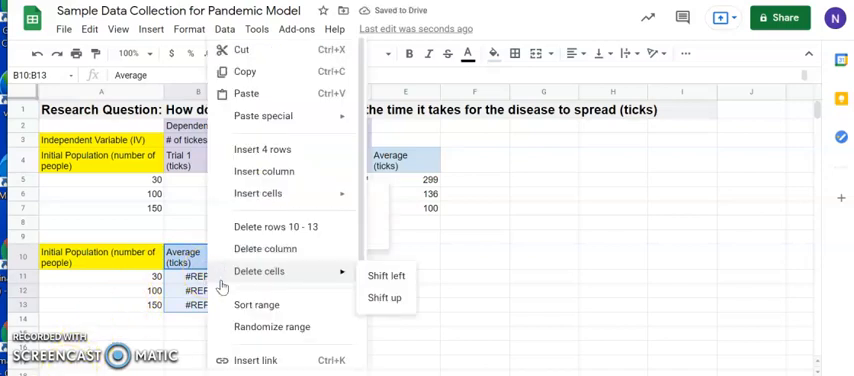
- Paste the copied Average (ticks) cells as values only, giving 299, 136 and 100
left_click(264, 116)
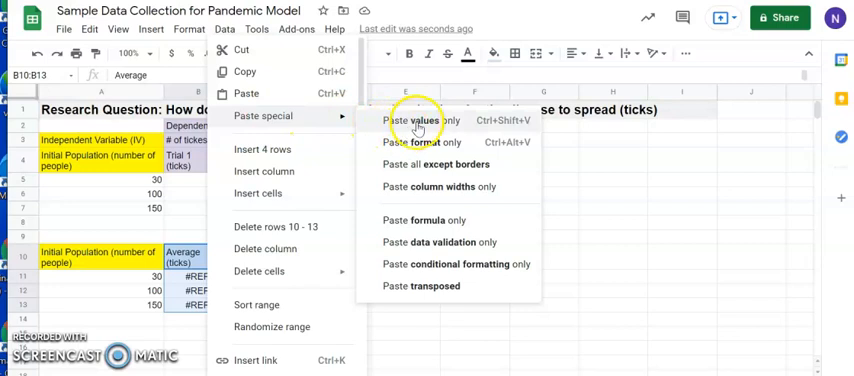
left_click(416, 120)
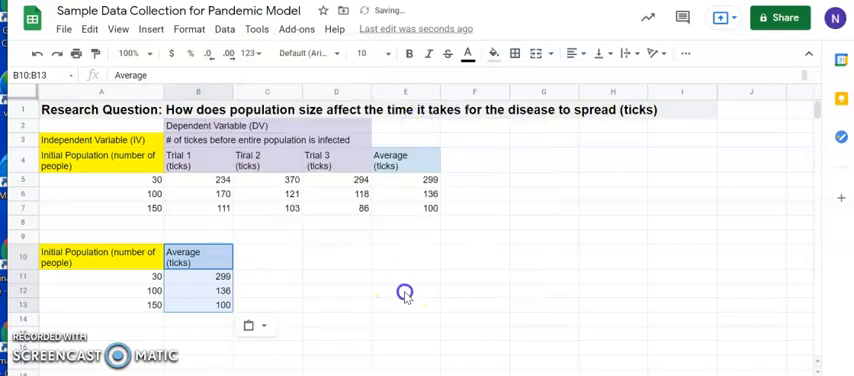
left_click(406, 292)
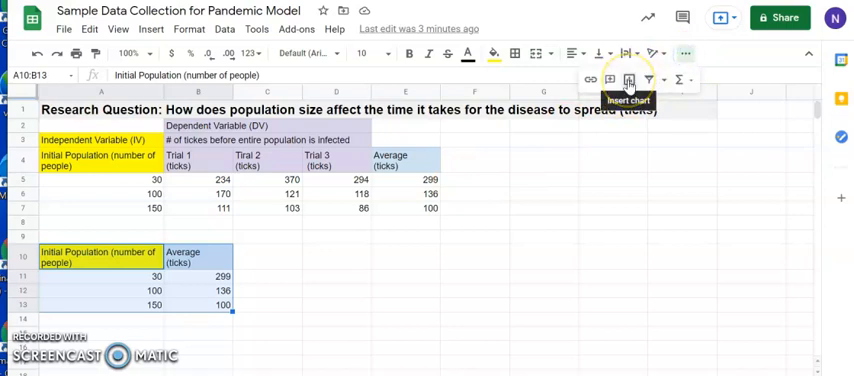
- Insert a chart from the selected Initial Population and Average (ticks) range A10:B13
left_click(152, 28)
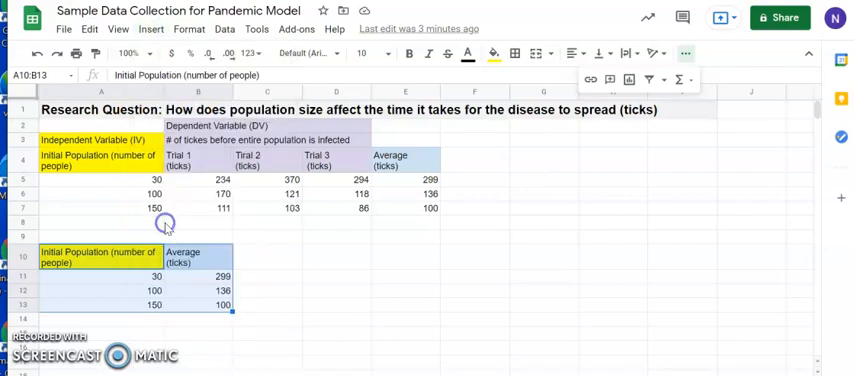
left_click(222, 28)
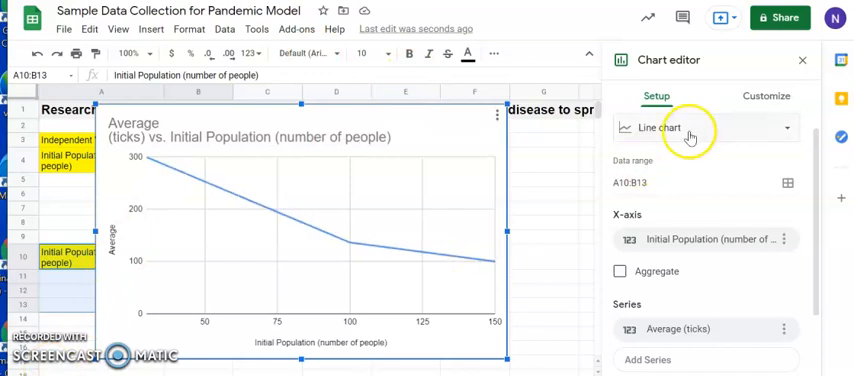
- Change the chart type from line chart to scatter chart
left_click(704, 126)
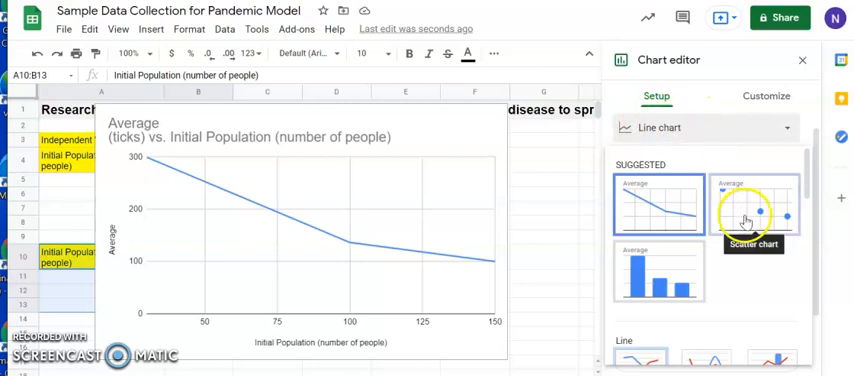
left_click(760, 196)
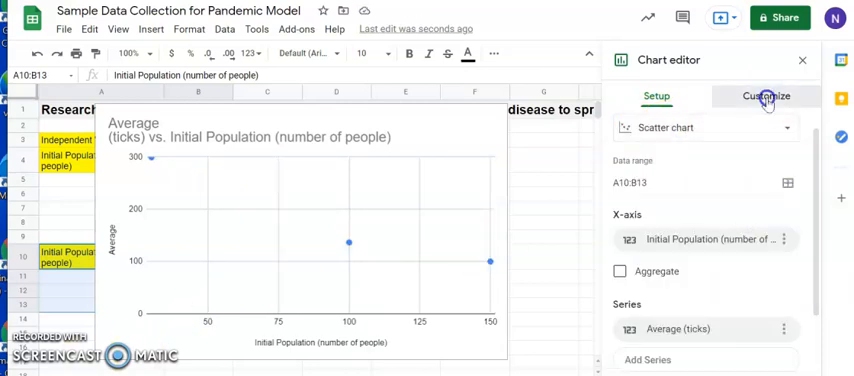
- Enable a linear trendline on the data series in the Customize settings
left_click(766, 96)
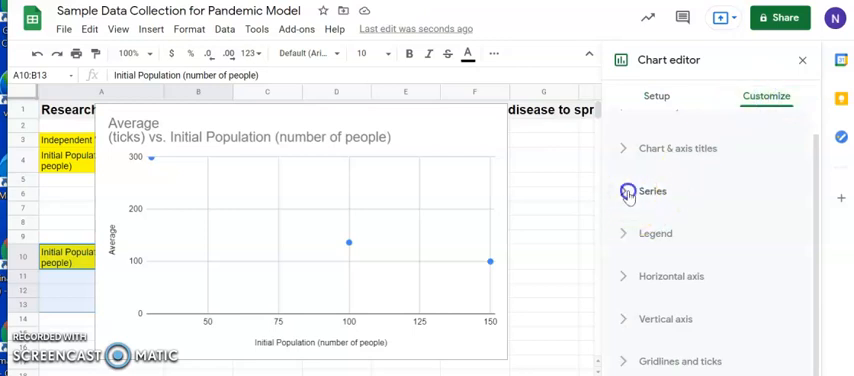
left_click(652, 192)
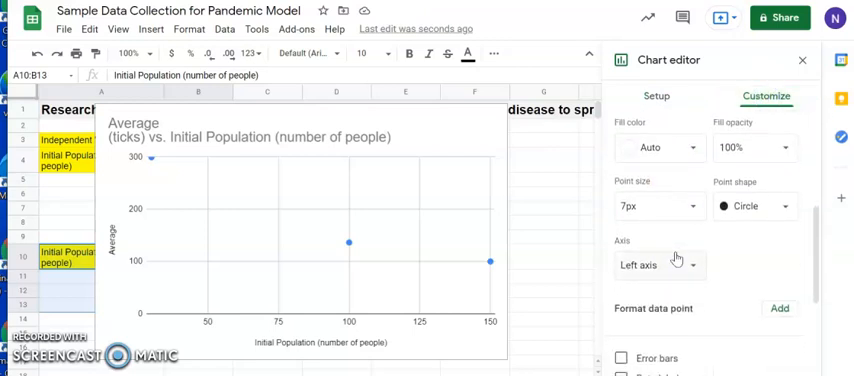
scroll("down", 3)
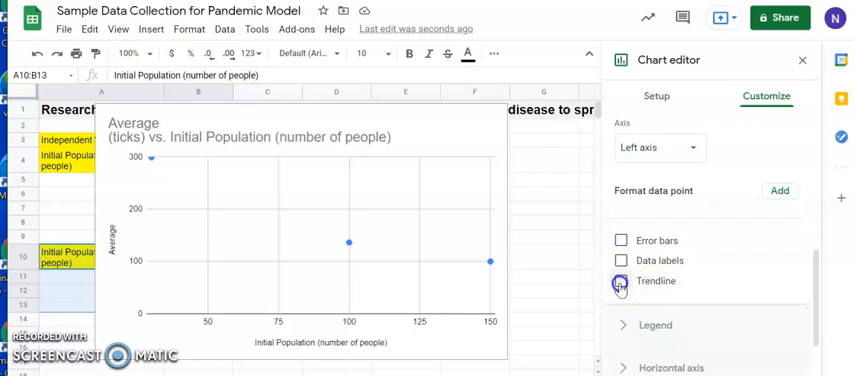
left_click(622, 280)
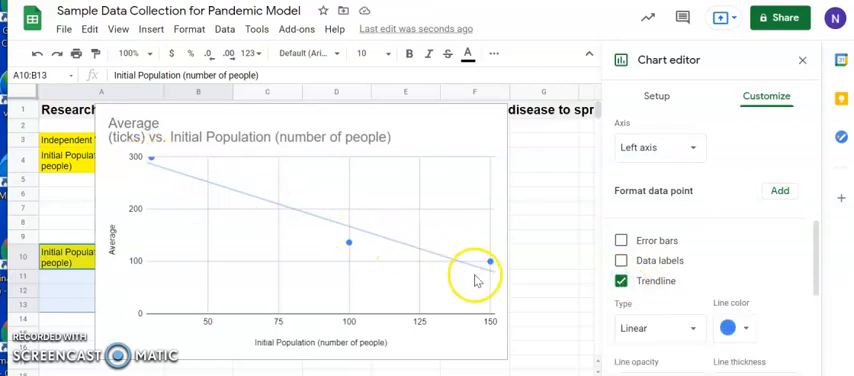
mouse_move(396, 264)
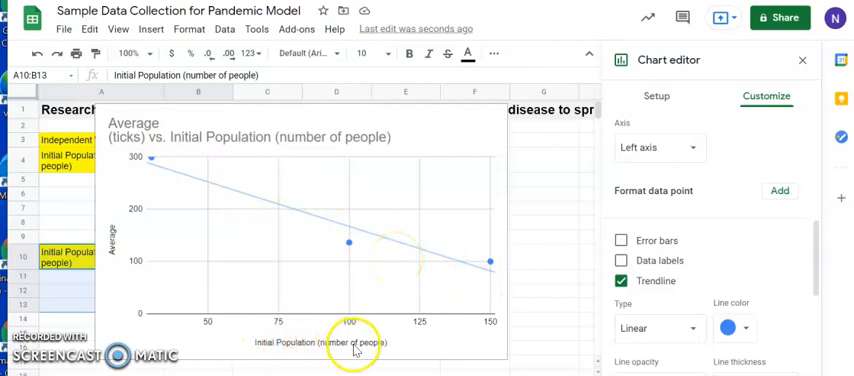
mouse_move(212, 184)
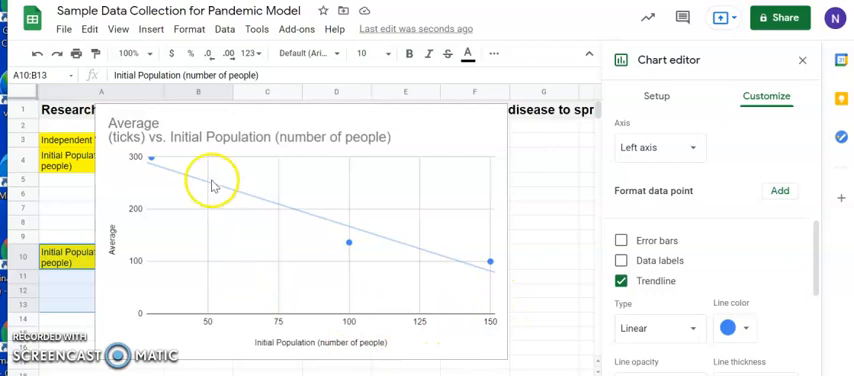
mouse_move(456, 270)
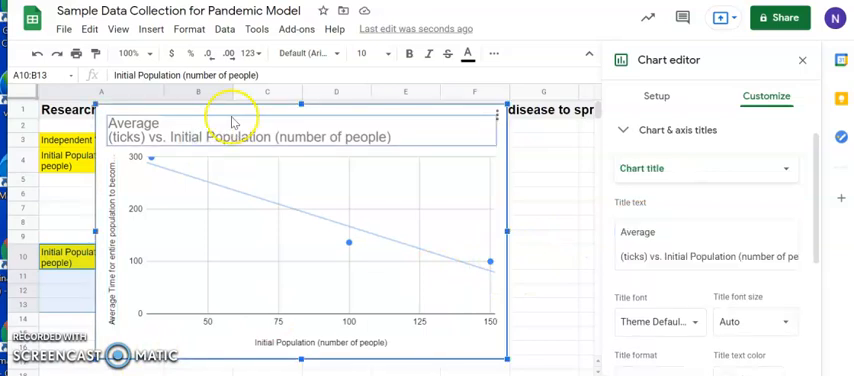
mouse_move(240, 144)
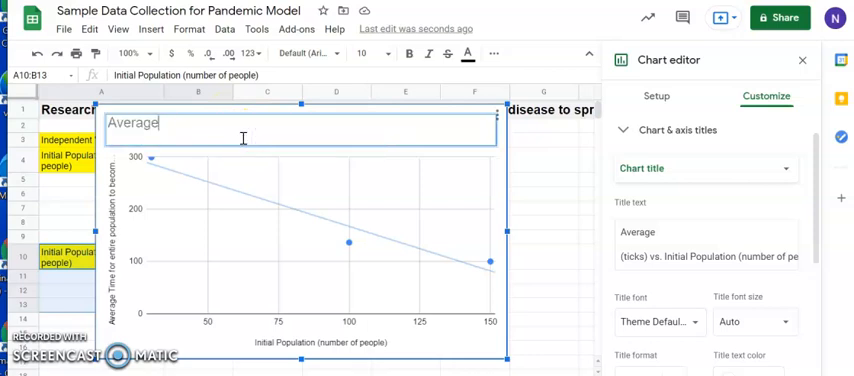
- Replace the chart title with 'Effect of population size on infection rates'
type("Effect of popu")
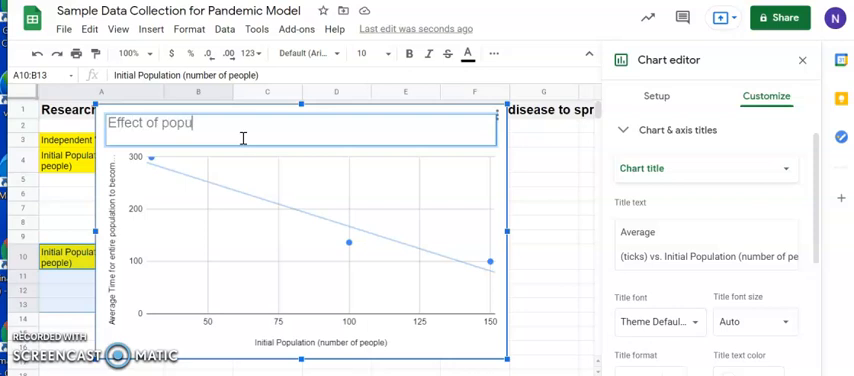
type("lation size")
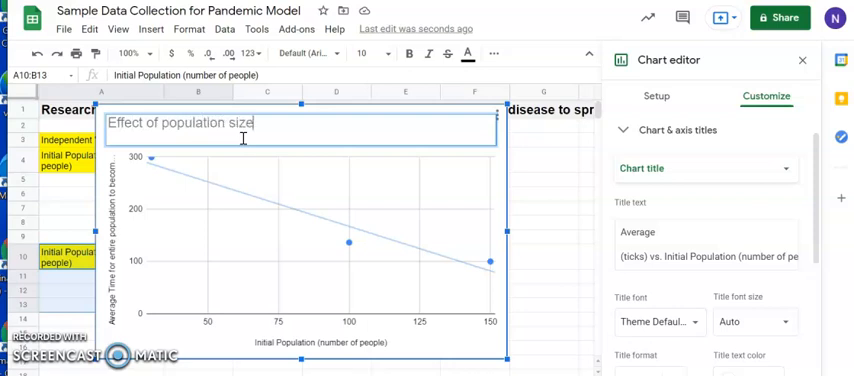
type("on infec")
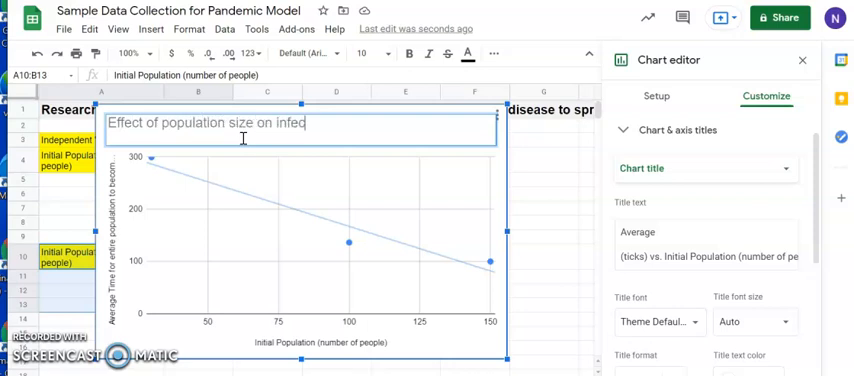
type("tion rat")
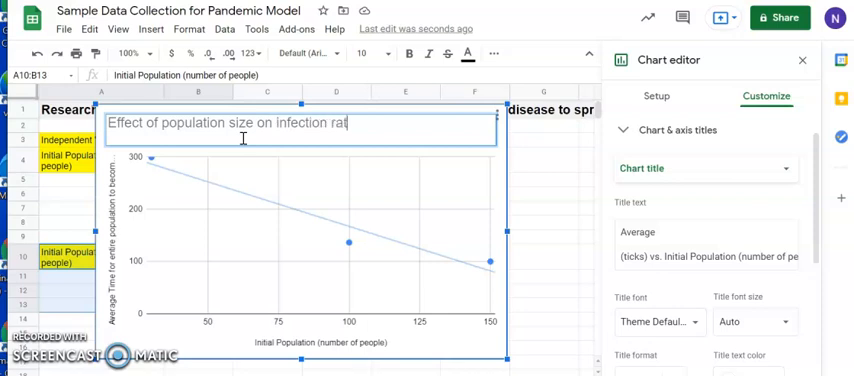
type("es")
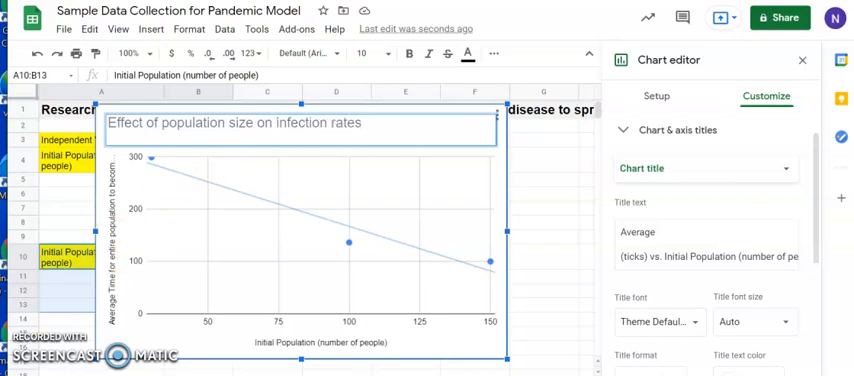
left_click(704, 168)
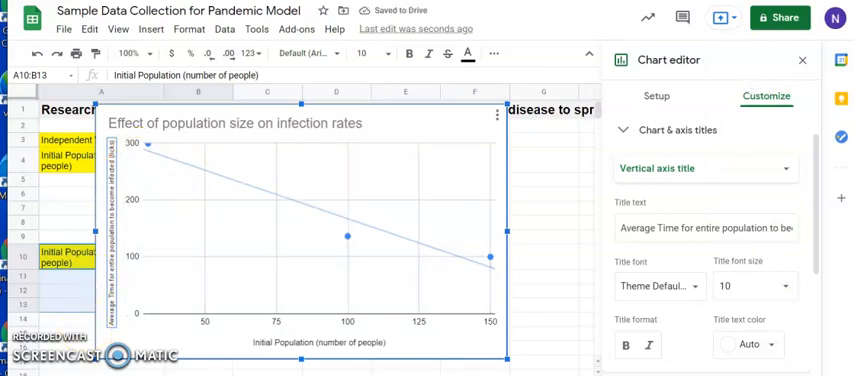
- Review the axis title settings and close the Chart editor, leaving the finished chart
left_click(300, 340)
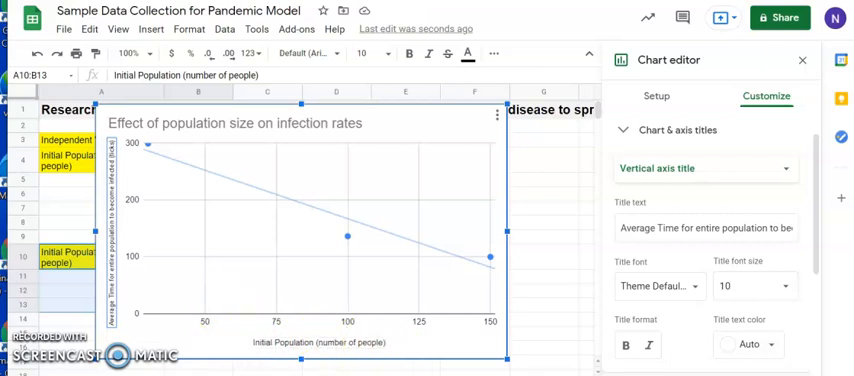
left_click(802, 60)
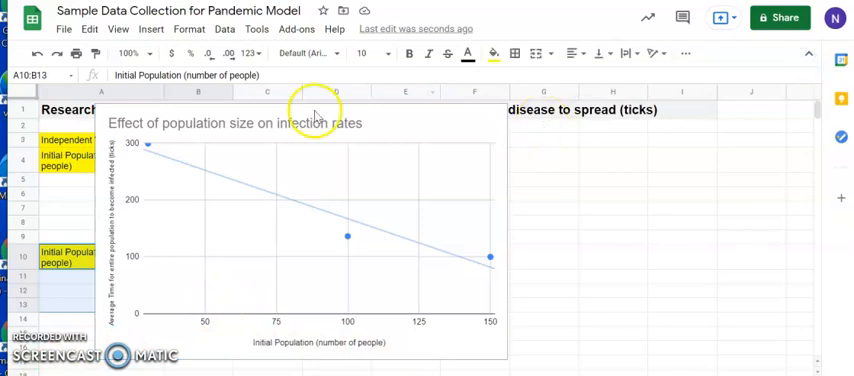